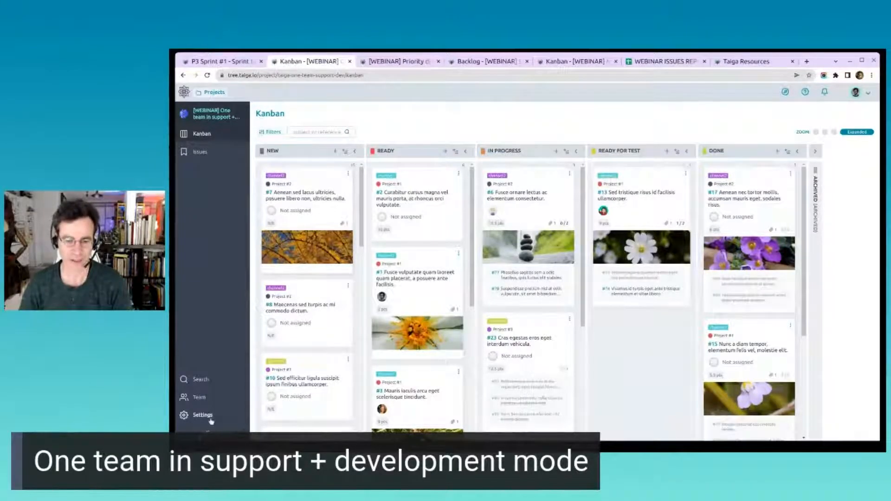
Confirm Kanban and Issues modules are enabled in Settings, then show the Issues list.
{"action": "left_click", "coordinate": [201, 415]}
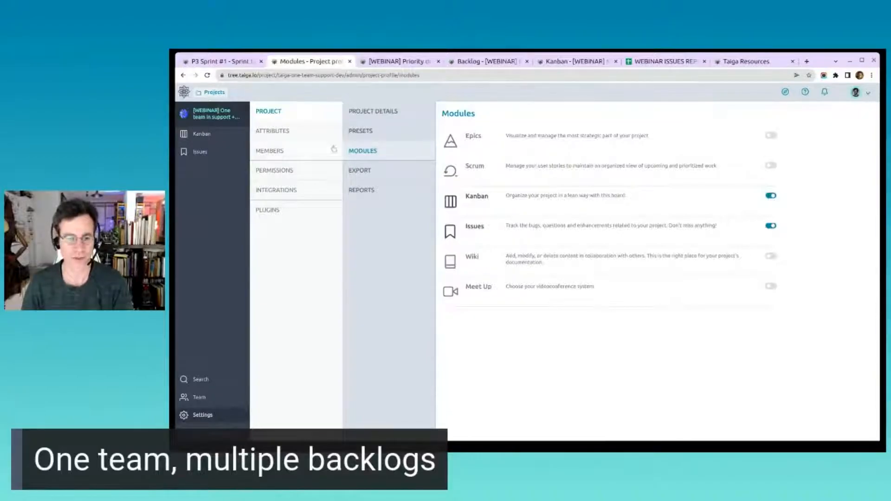
{"action": "left_click", "coordinate": [201, 151]}
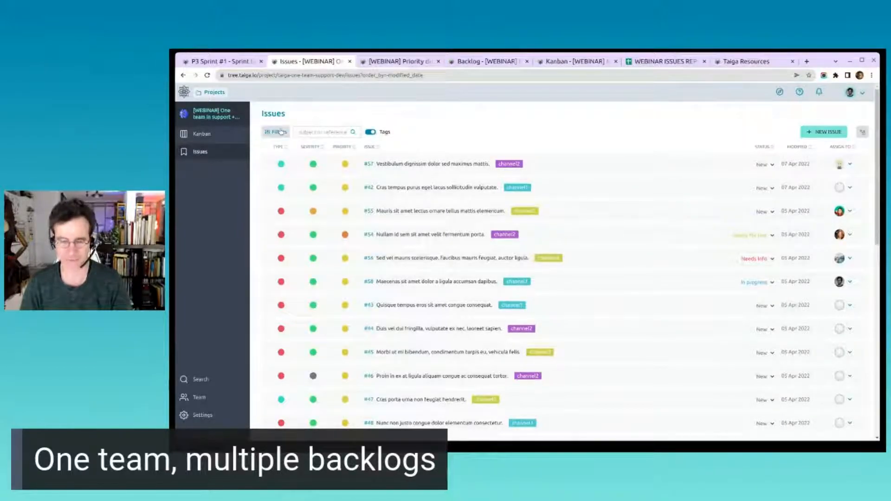
{"action": "left_click", "coordinate": [274, 132]}
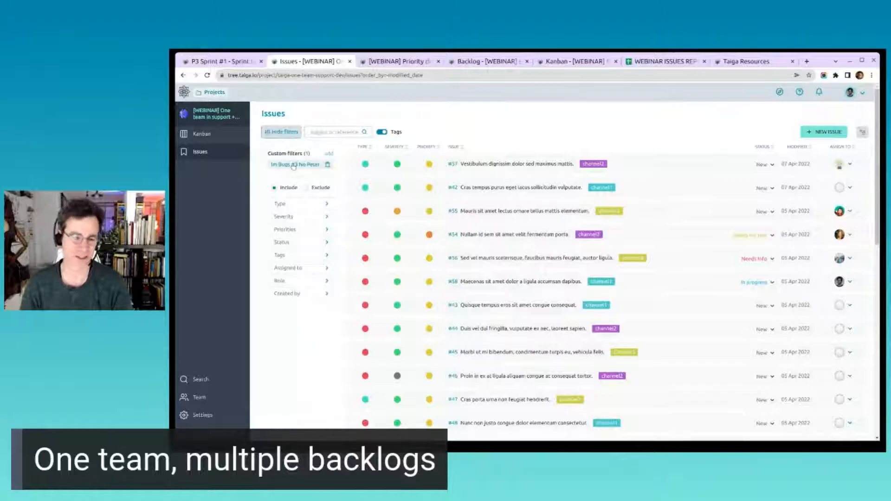
{"action": "left_click", "coordinate": [294, 164]}
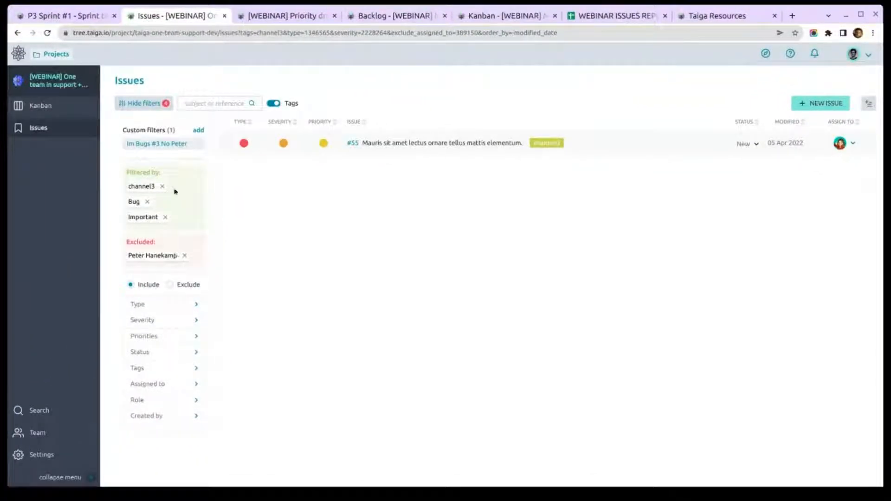
{"action": "left_click", "coordinate": [162, 185]}
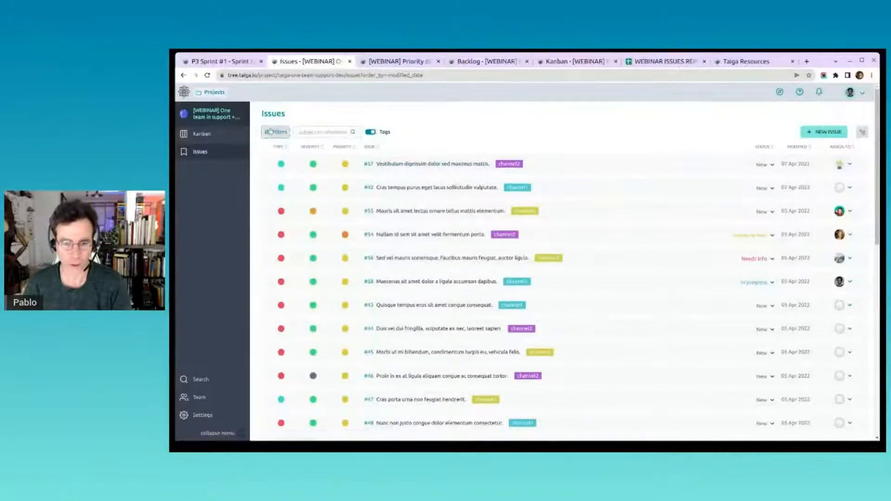
{"action": "left_click", "coordinate": [276, 132]}
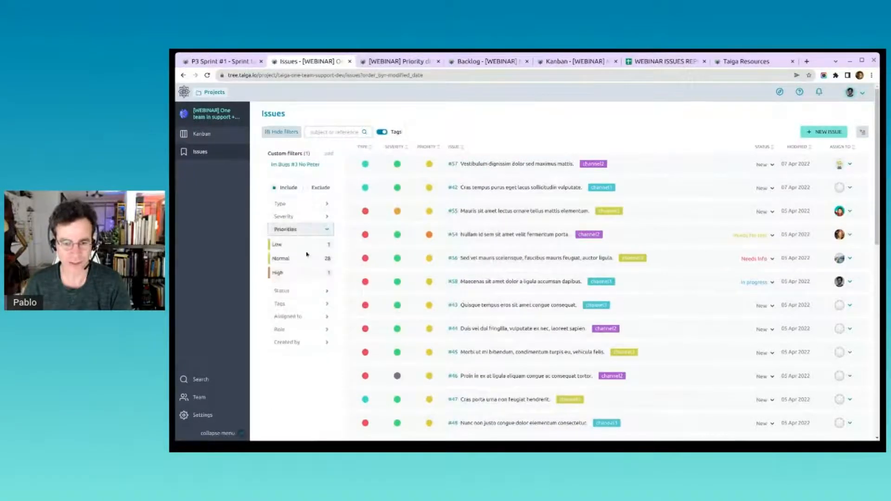
{"action": "left_click", "coordinate": [279, 259]}
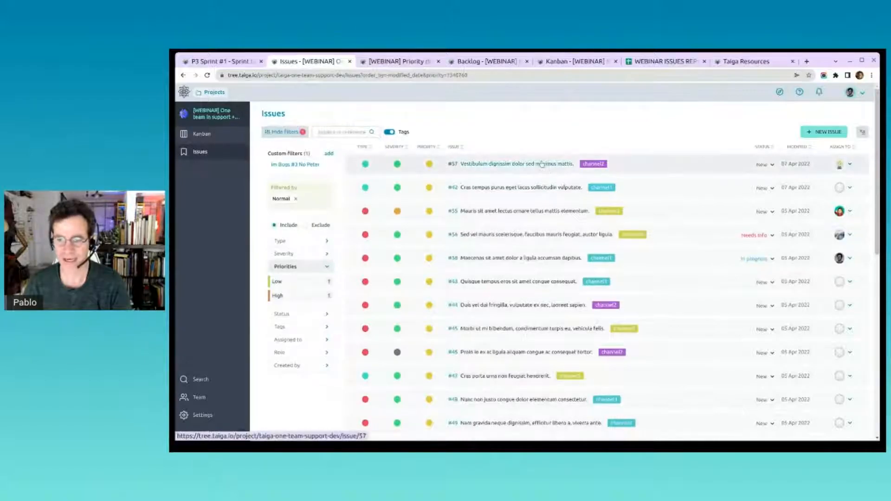
{"action": "left_click", "coordinate": [511, 163]}
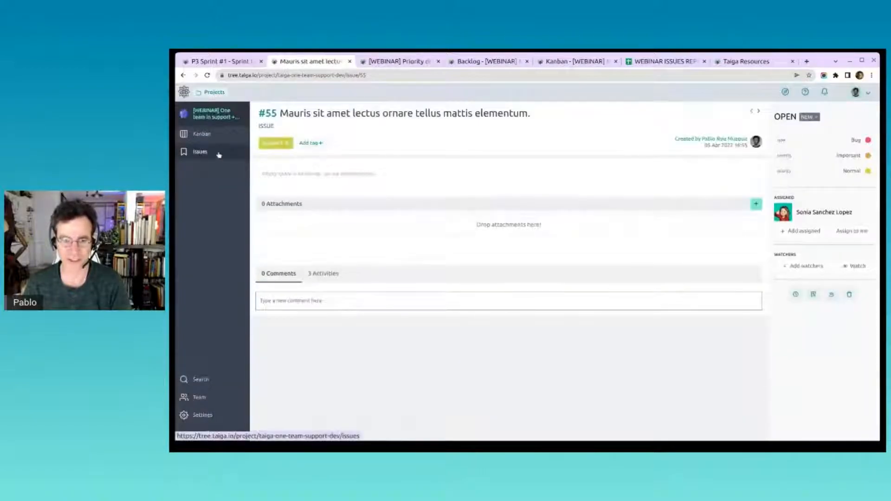
{"action": "left_click", "coordinate": [199, 151]}
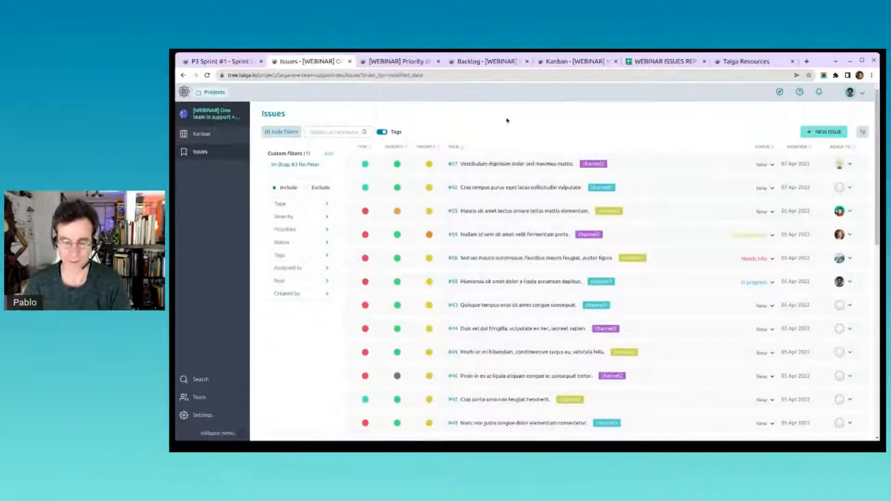
{"action": "left_click", "coordinate": [280, 131]}
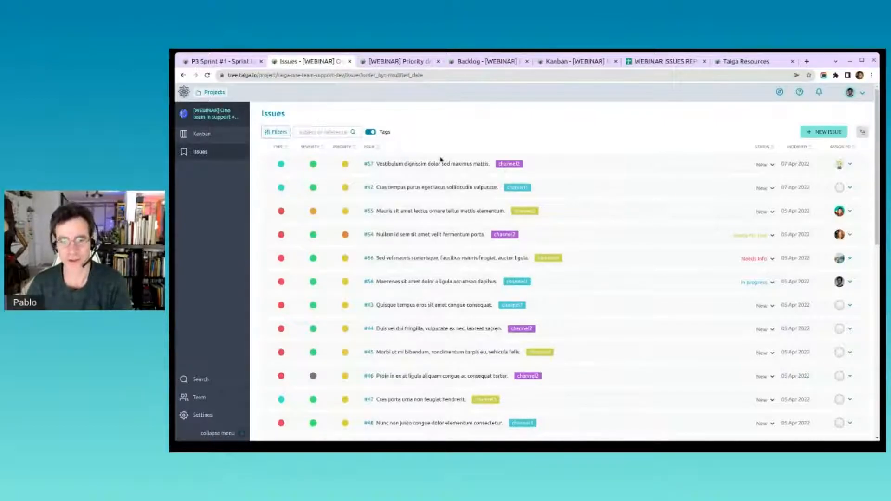
On issue #57, back out of a first promotion and add the comment "Yeah promote this!".
{"action": "left_click", "coordinate": [437, 163]}
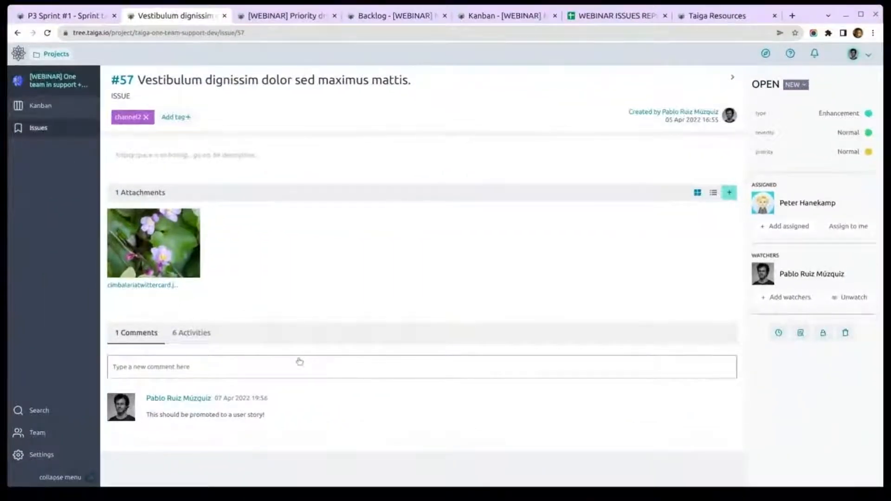
{"action": "mouse_move", "coordinate": [450, 100]}
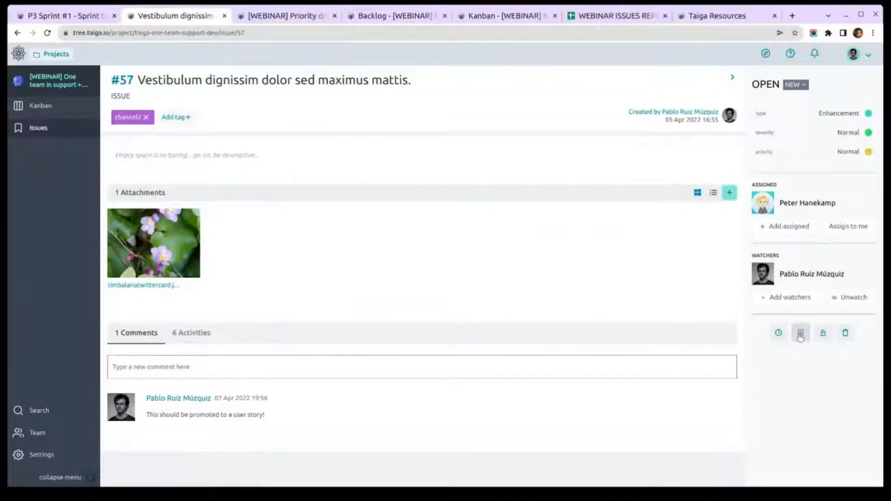
{"action": "left_click", "coordinate": [800, 333]}
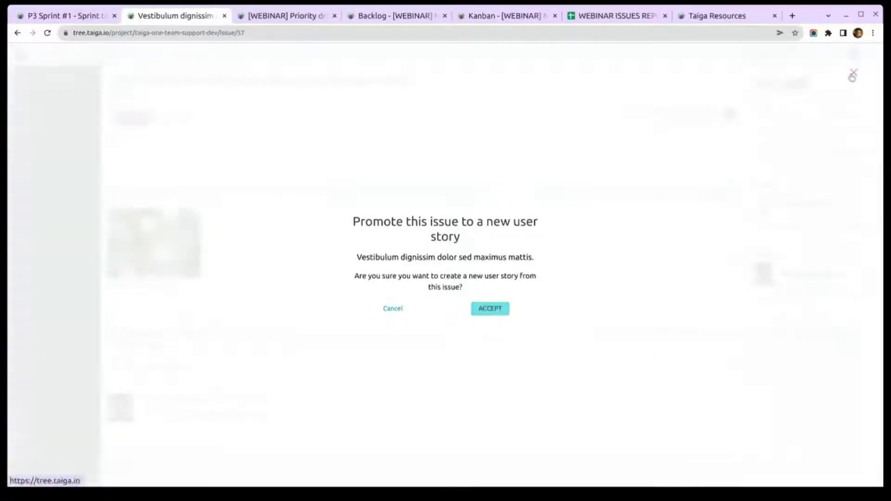
{"action": "left_click", "coordinate": [392, 308]}
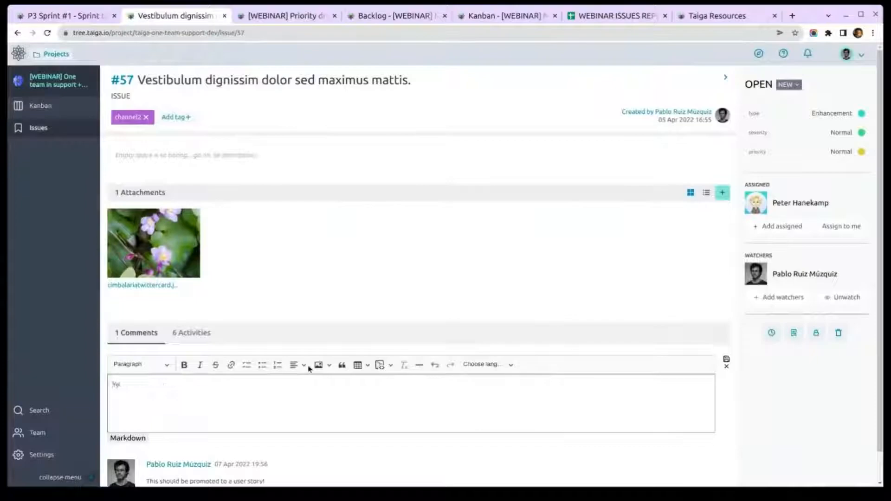
{"action": "type", "text": "Yeah promote this!"}
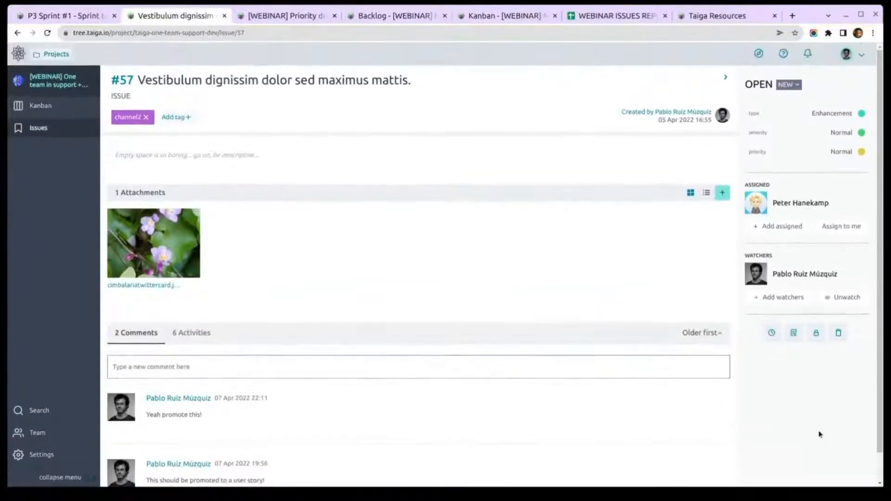
Promote issue #57 to a new user story and review the resulting user story #146.
{"action": "left_click", "coordinate": [793, 332]}
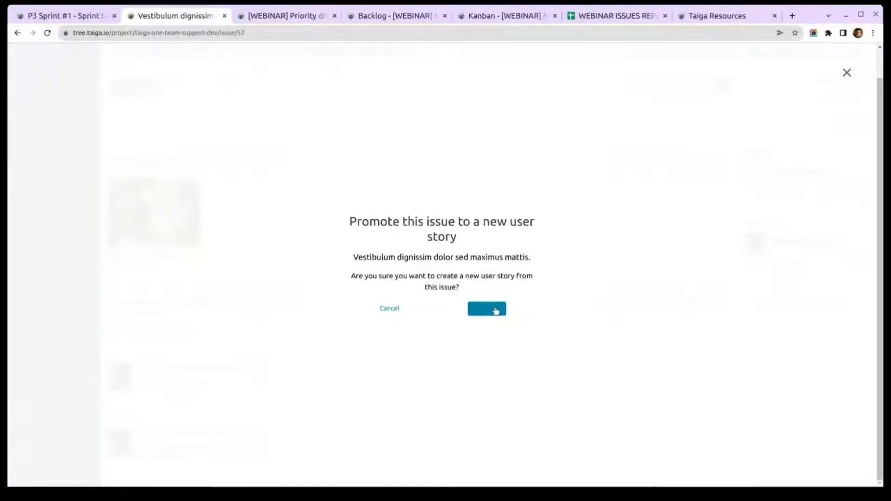
{"action": "left_click", "coordinate": [485, 308]}
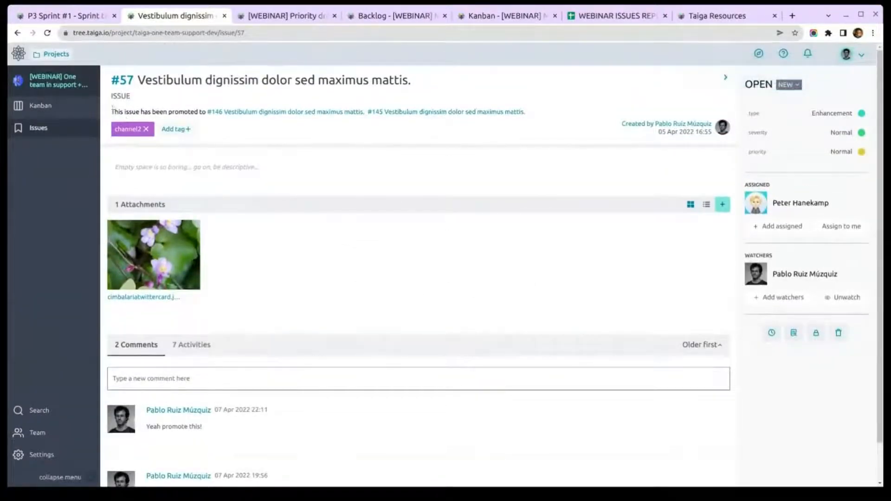
{"action": "mouse_move", "coordinate": [244, 113]}
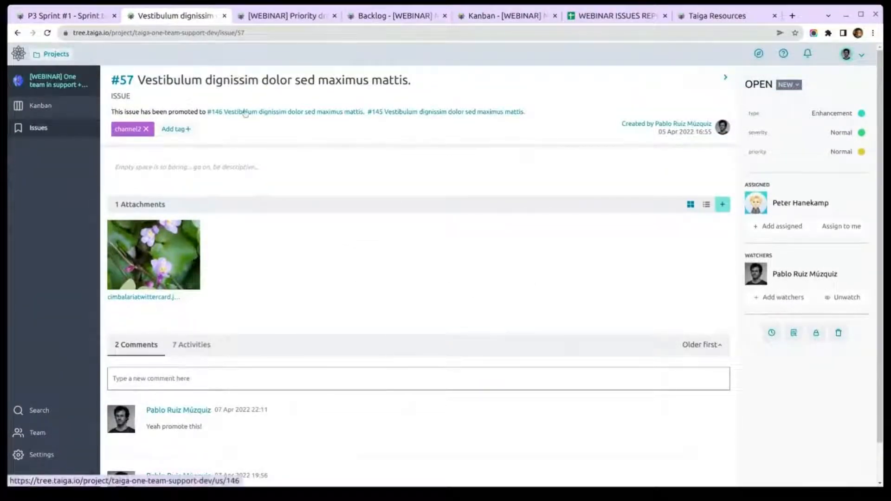
{"action": "left_click", "coordinate": [216, 111]}
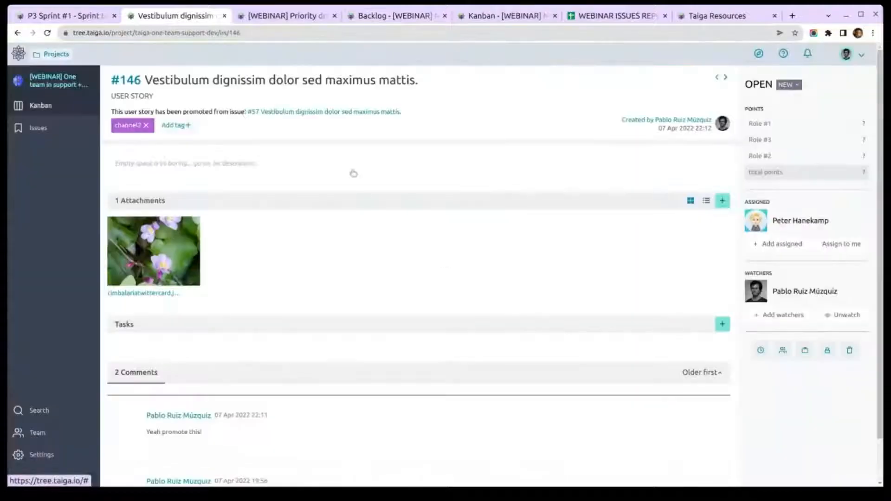
{"action": "scroll", "scroll_direction": "down", "scroll_amount": 3}
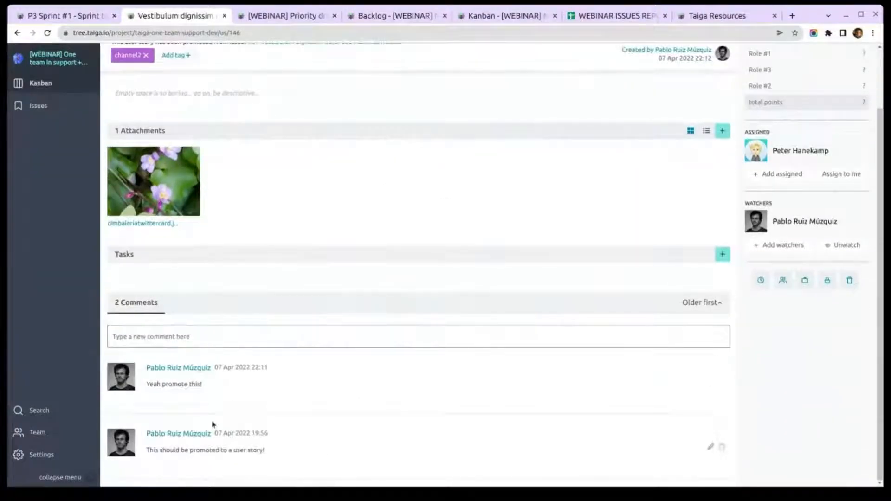
{"action": "mouse_move", "coordinate": [180, 305]}
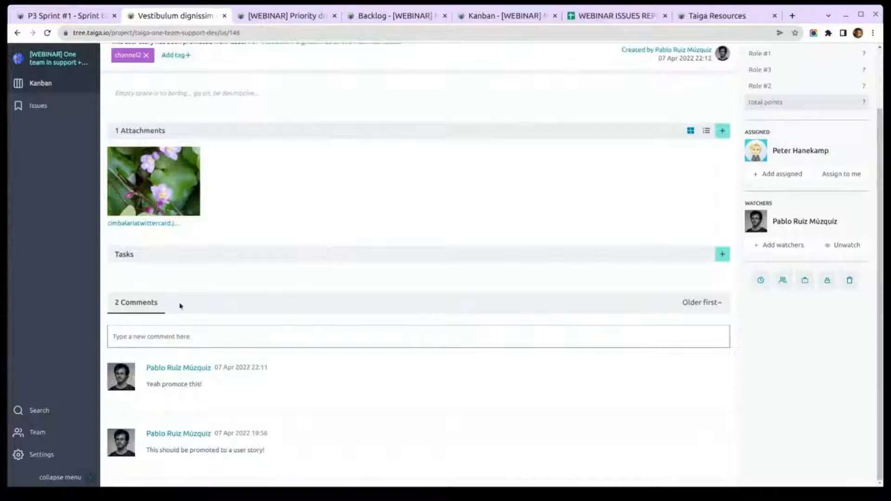
{"action": "scroll", "scroll_direction": "up", "scroll_amount": 3}
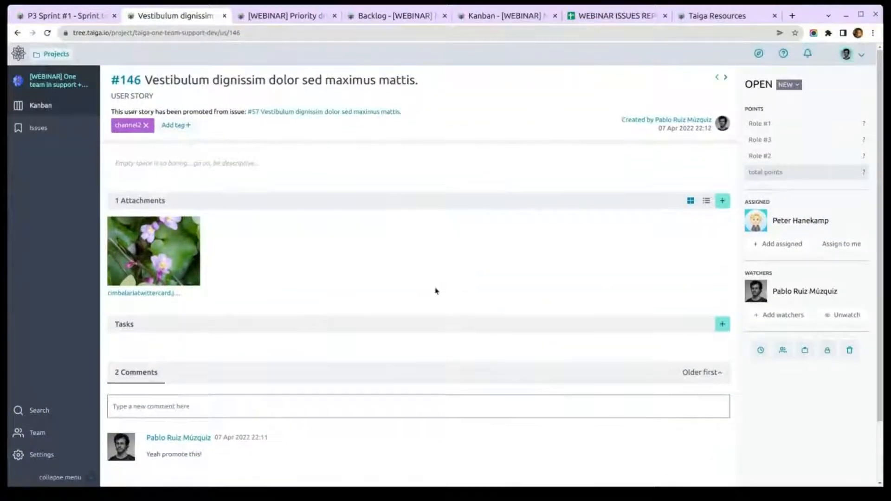
{"action": "scroll", "scroll_direction": "down", "scroll_amount": 3}
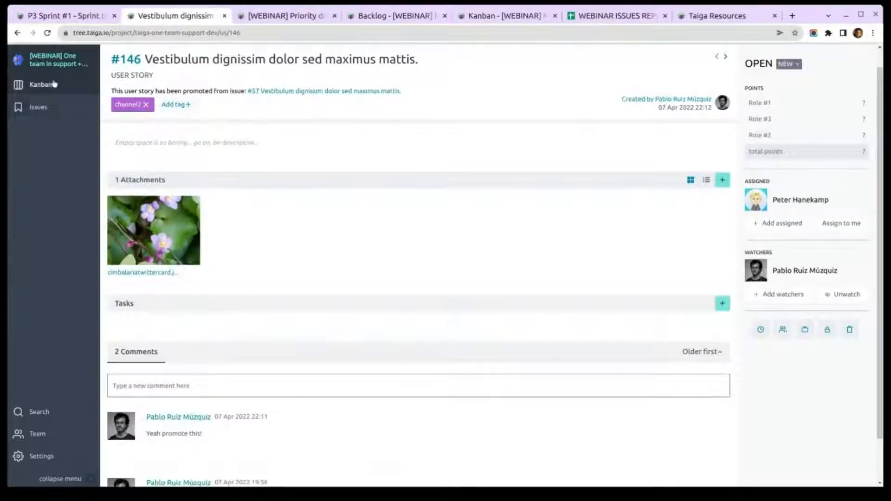
On the Kanban board, try an Assigned to filter and then clear it again.
{"action": "left_click", "coordinate": [40, 84]}
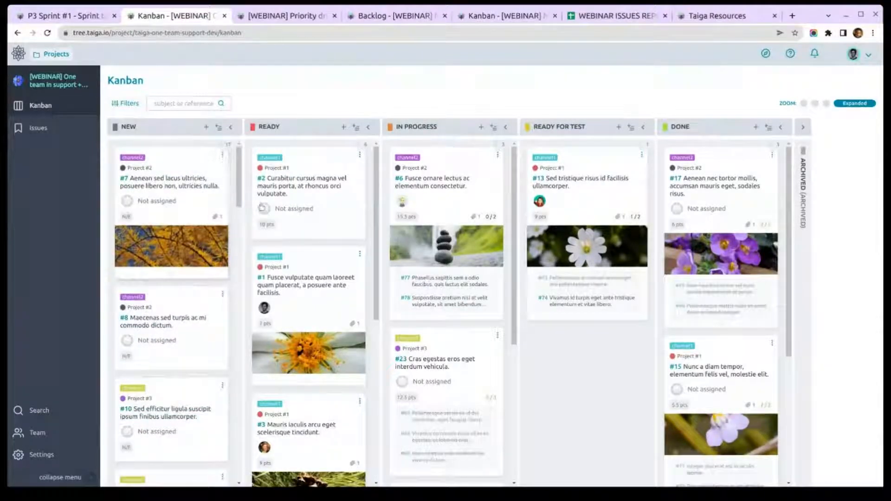
{"action": "mouse_move", "coordinate": [277, 98]}
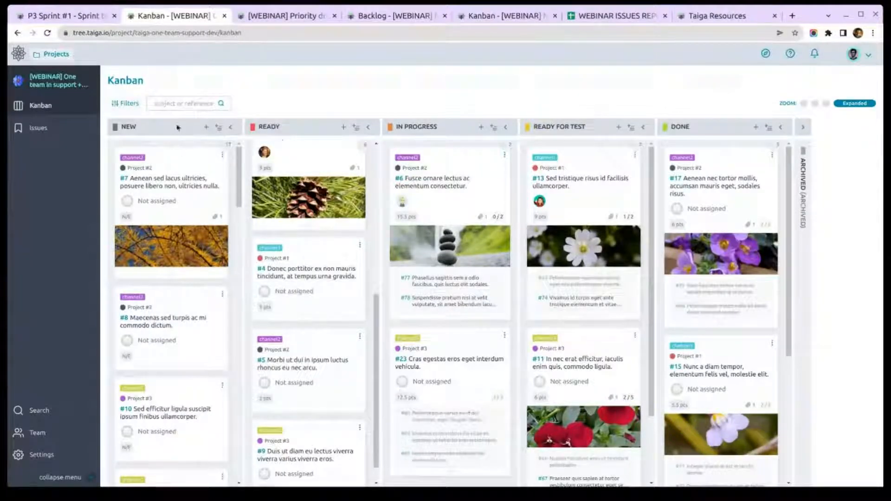
{"action": "left_click", "coordinate": [128, 103]}
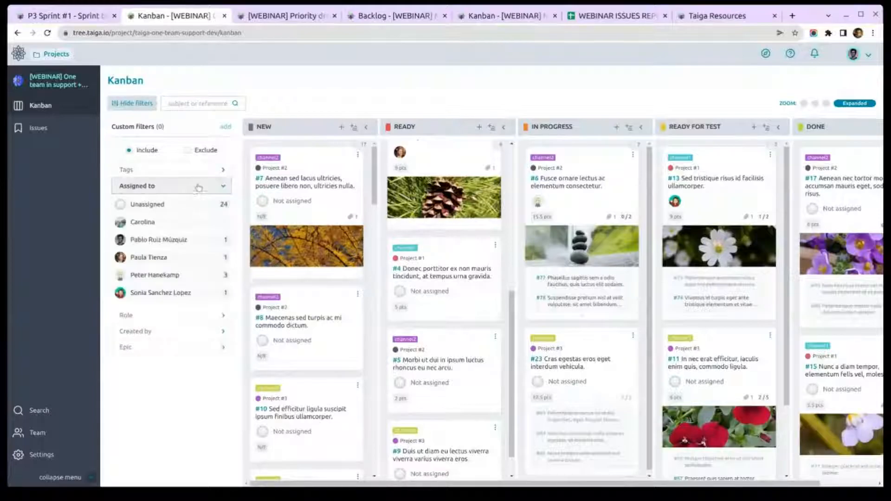
{"action": "left_click", "coordinate": [154, 274]}
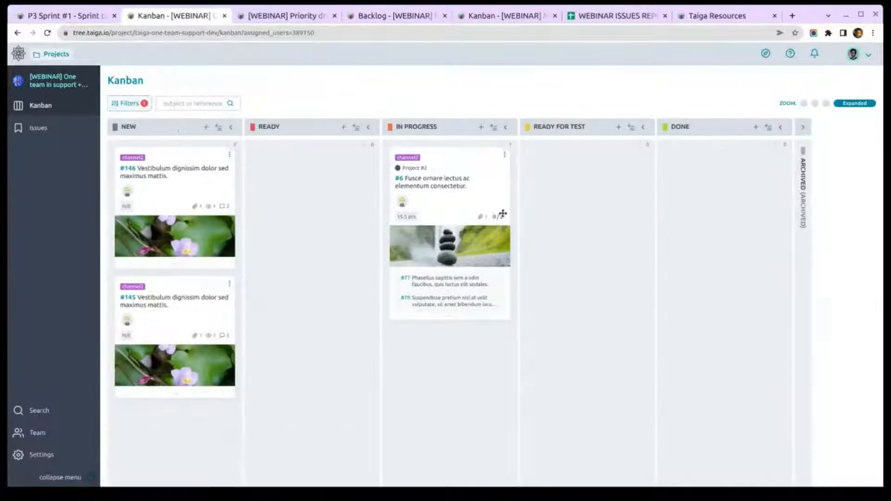
{"action": "left_click", "coordinate": [129, 103]}
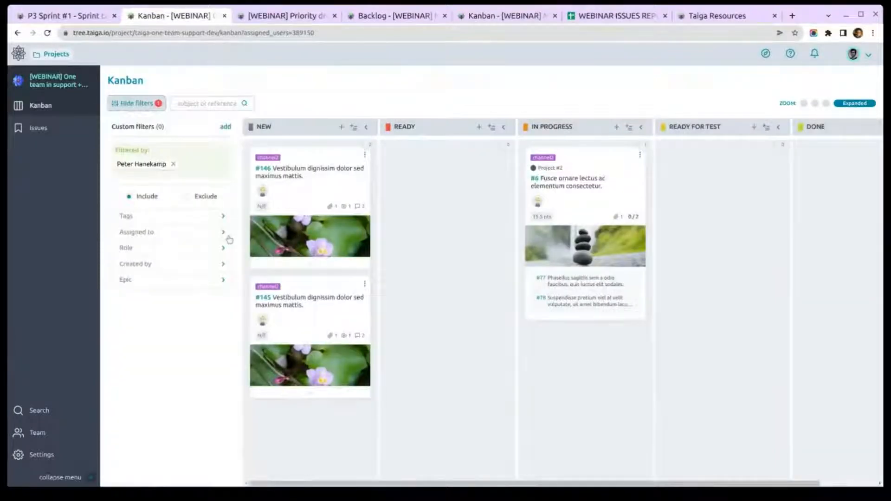
{"action": "left_click", "coordinate": [172, 163]}
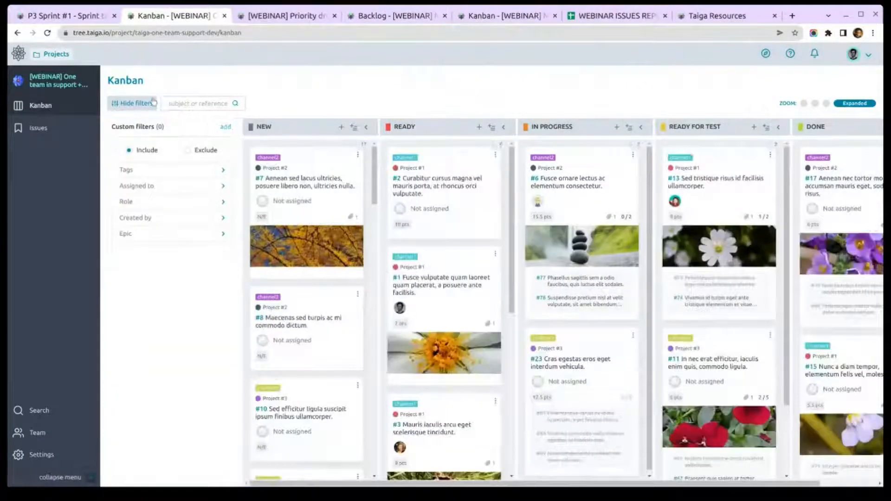
{"action": "left_click", "coordinate": [133, 103]}
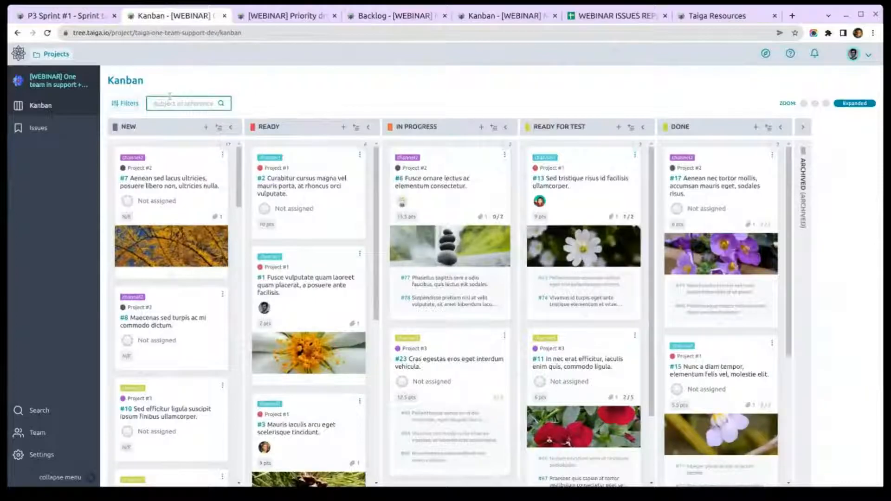
Filter the board's cards by subject 'channel2' and switch to the Compact zoom layout.
{"action": "type", "text": "p"}
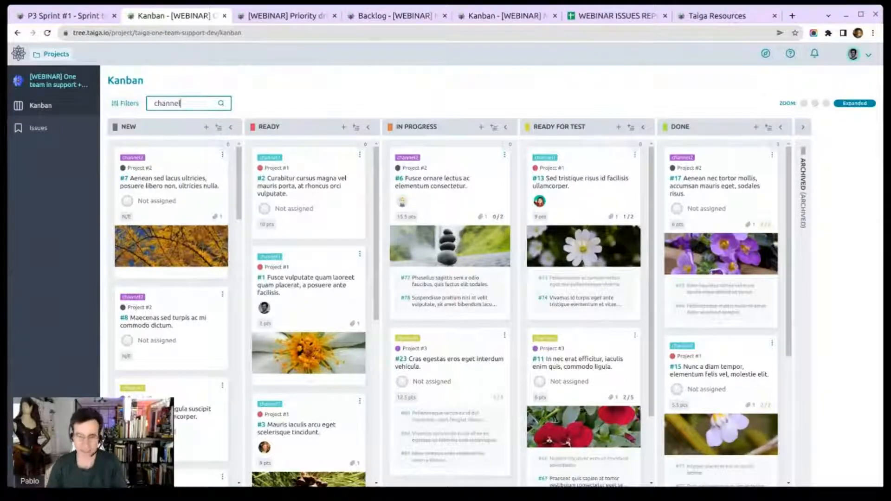
{"action": "type", "text": "3"}
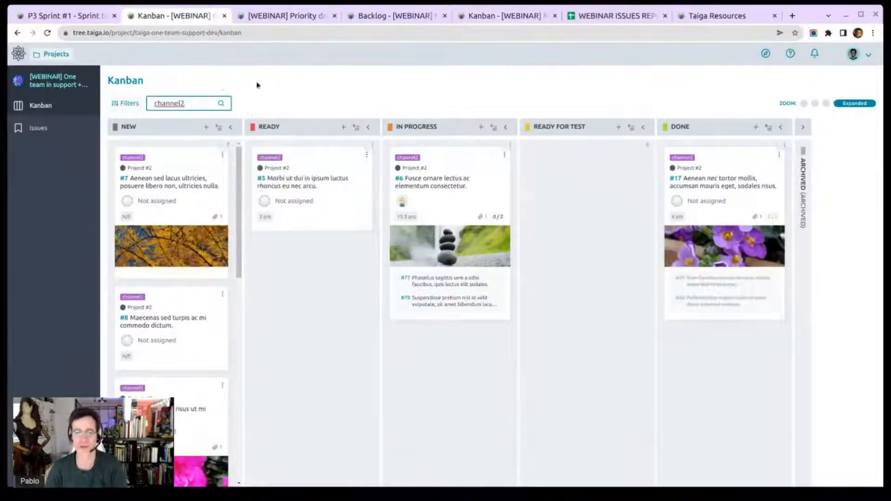
{"action": "left_click", "coordinate": [821, 103]}
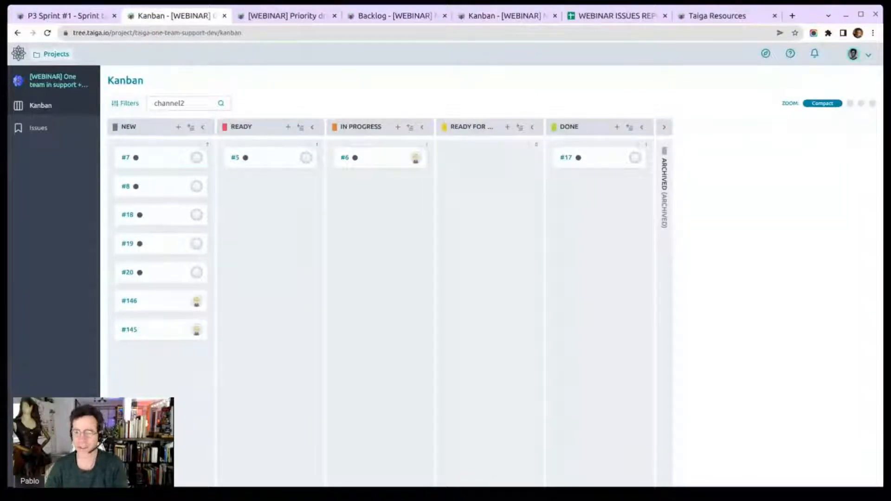
{"action": "mouse_move", "coordinate": [38, 128]}
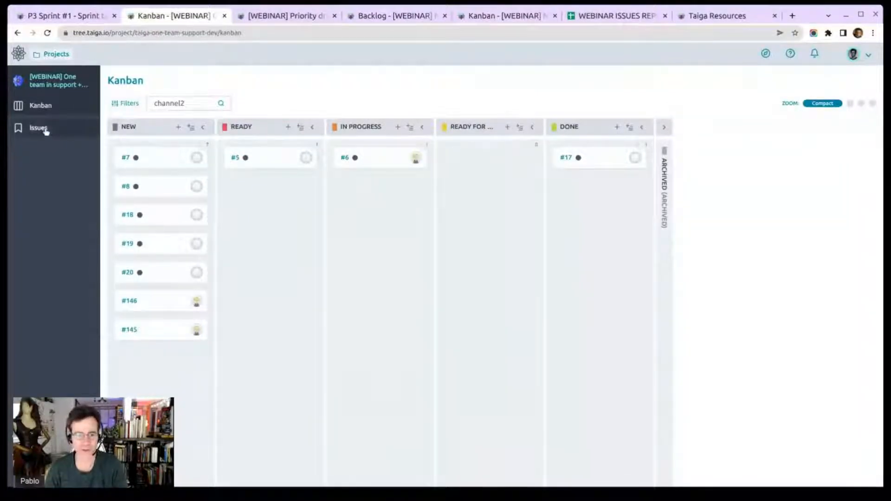
Reach the project's Reports settings page with the issues CSV link, then move to the WEBINAR ISSUES REPORT sheet.
{"action": "left_click", "coordinate": [39, 128]}
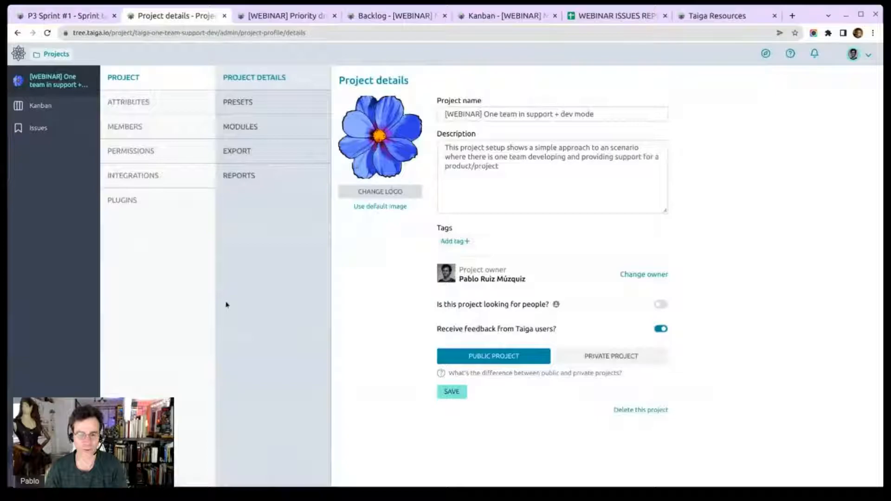
{"action": "left_click", "coordinate": [239, 176]}
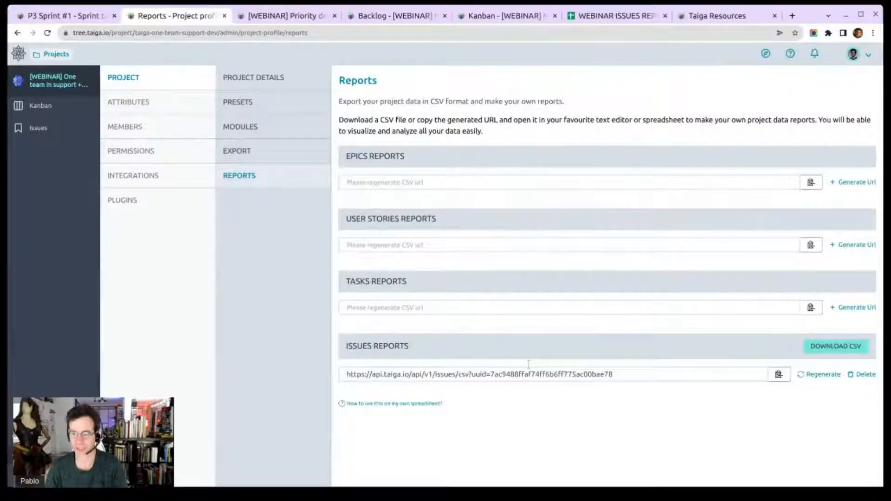
{"action": "left_click", "coordinate": [616, 15]}
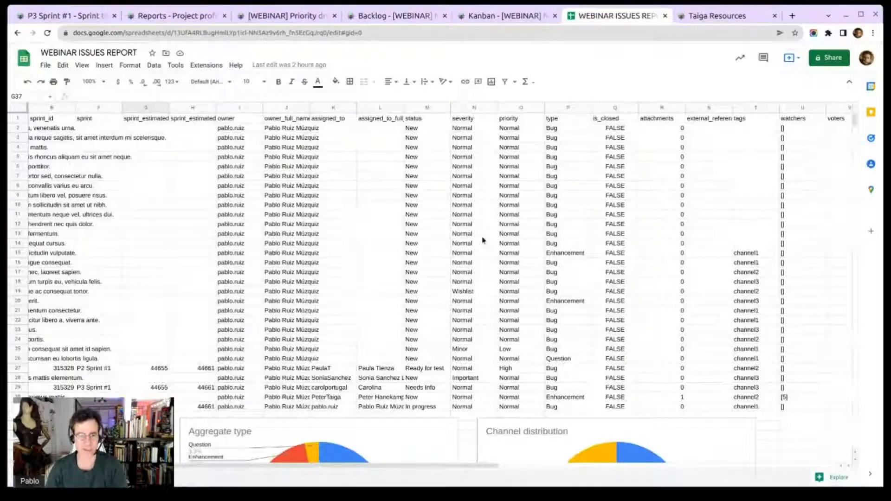
Review the IMPORTDATA formula, issue rows and the type and channel pie charts, then return to Taiga's reports page.
{"action": "left_click", "coordinate": [52, 138]}
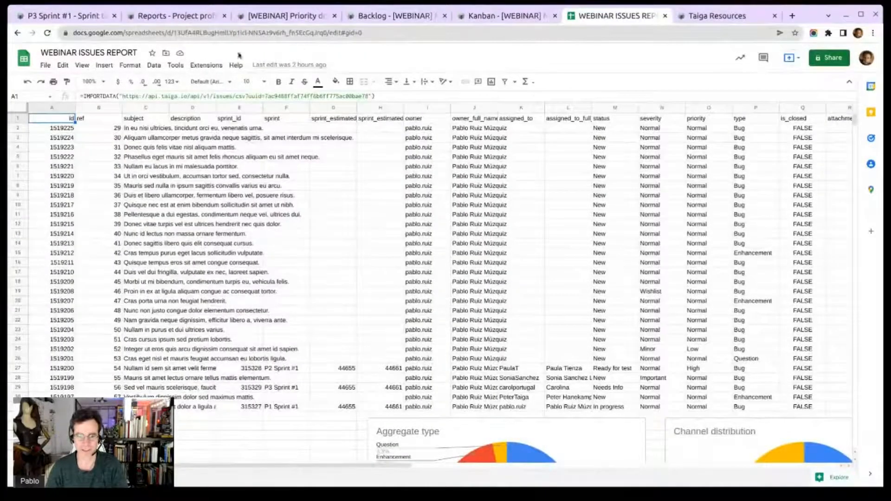
{"action": "left_click", "coordinate": [99, 148]}
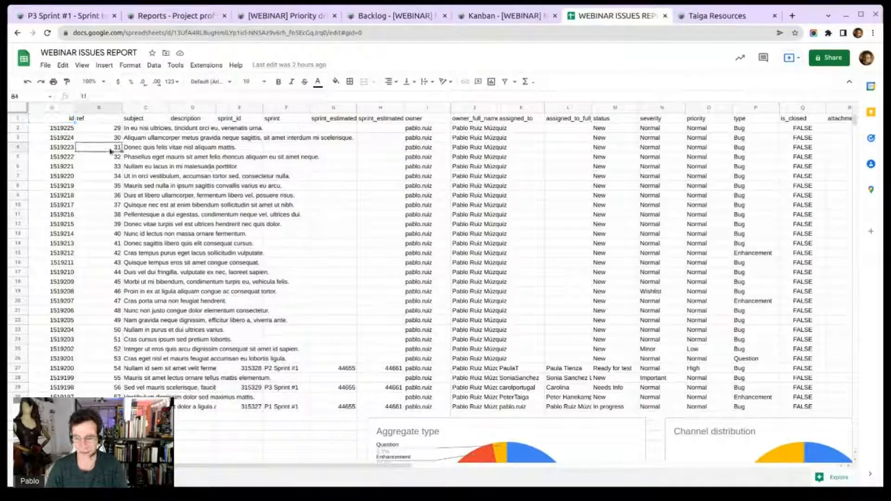
{"action": "scroll", "scroll_direction": "down", "scroll_amount": 3}
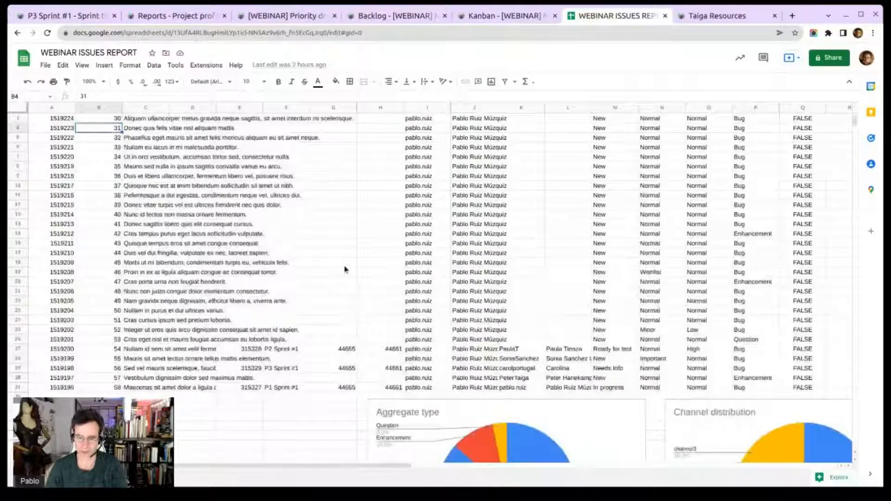
{"action": "scroll", "scroll_direction": "down", "scroll_amount": 3}
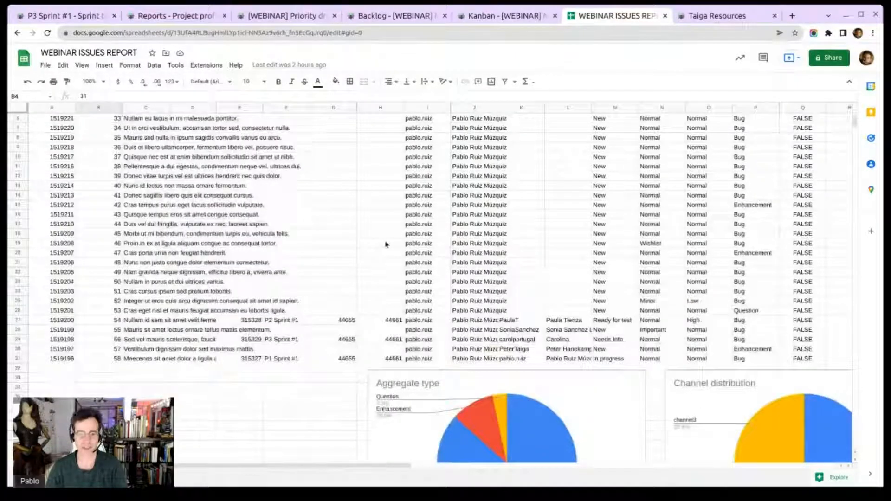
{"action": "scroll", "scroll_direction": "down", "scroll_amount": 3}
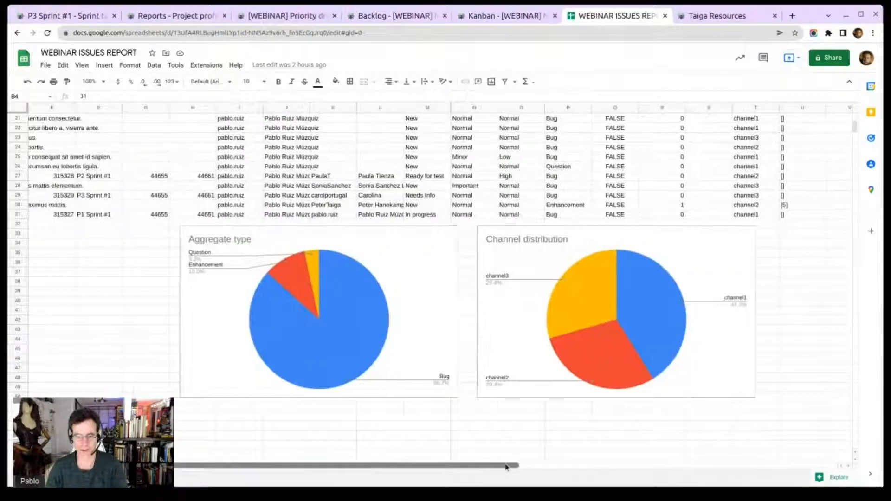
{"action": "scroll", "scroll_direction": "right", "scroll_amount": 3}
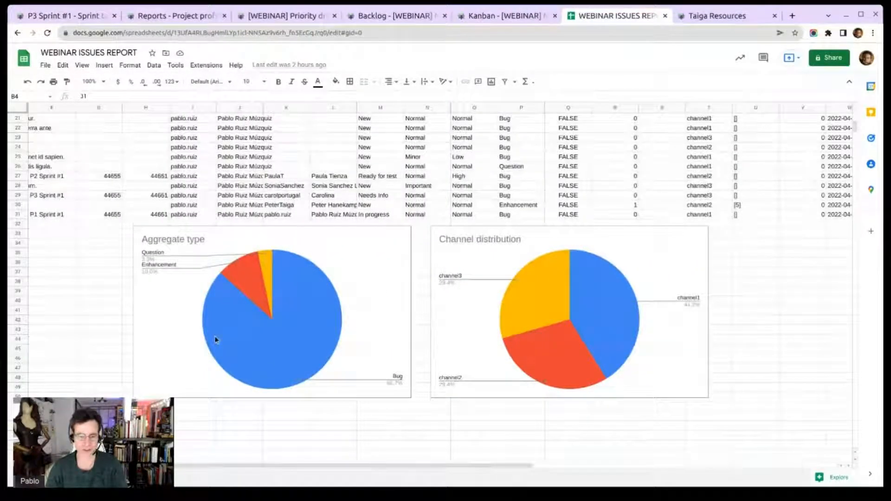
{"action": "mouse_move", "coordinate": [477, 223]}
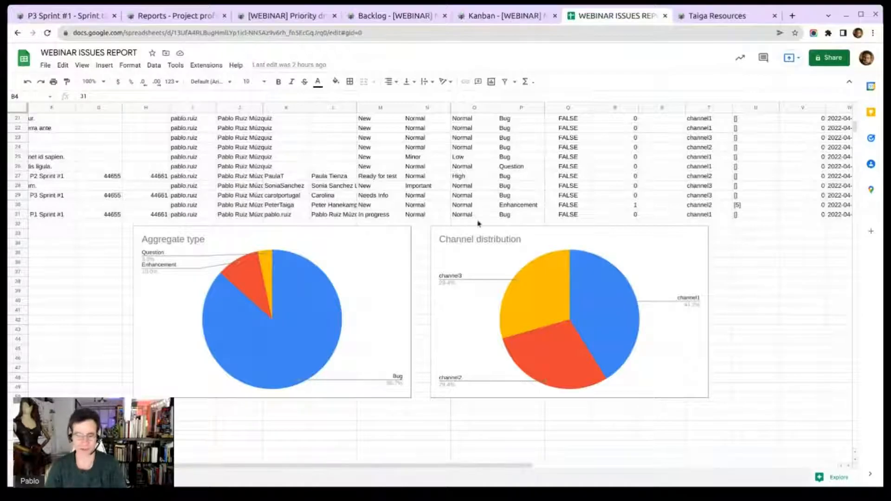
{"action": "scroll", "scroll_direction": "up", "scroll_amount": 3}
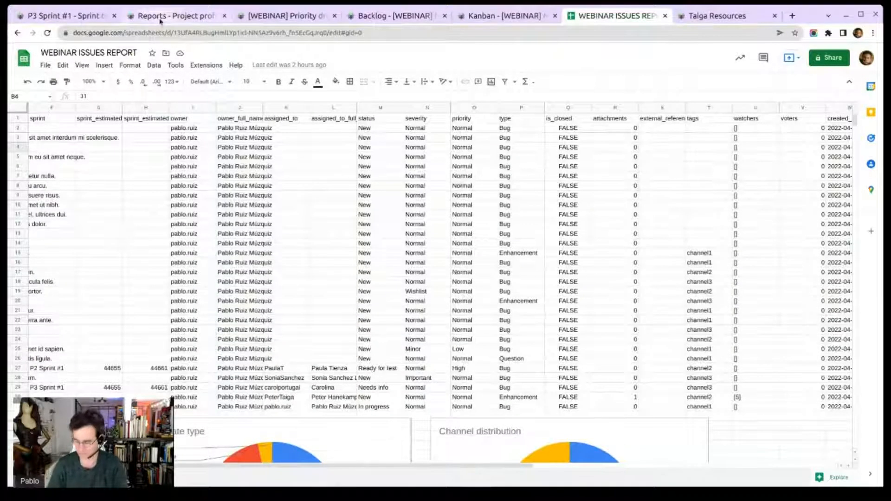
{"action": "left_click", "coordinate": [171, 16]}
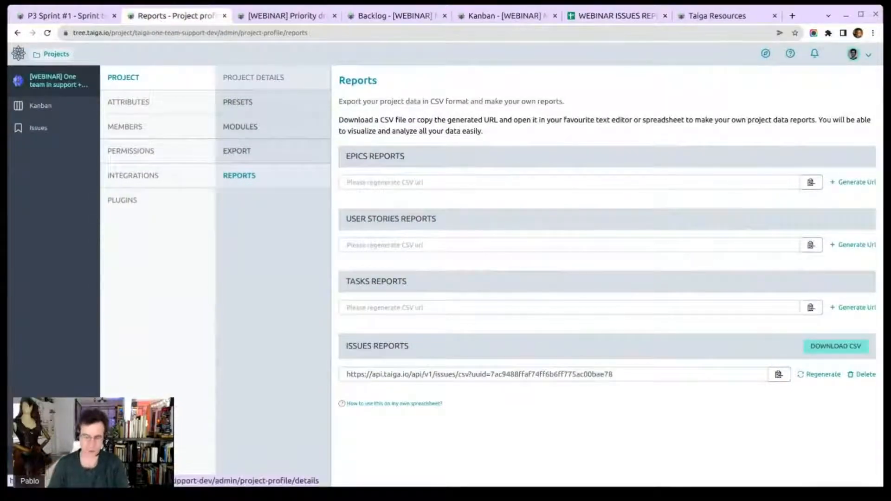